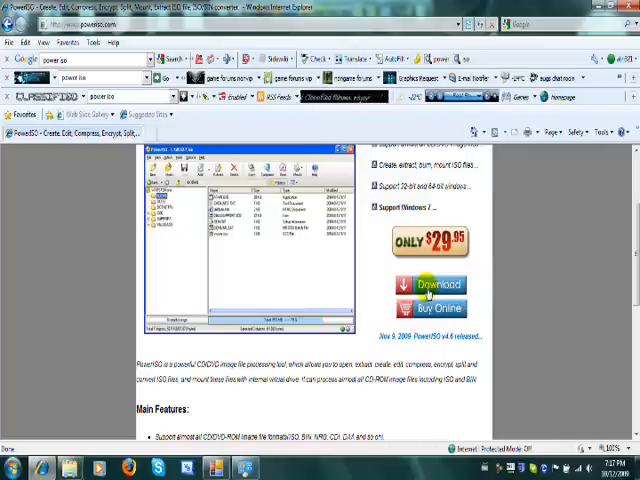
# Step: Leave the PowerISO page and return to the Windows desktop
pyautogui.scroll(3)
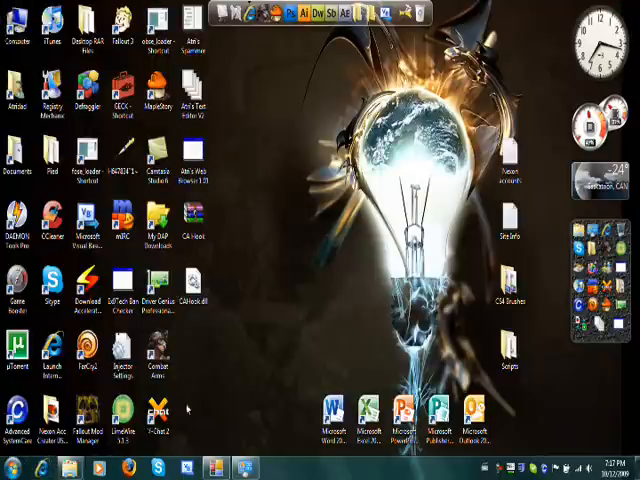
pyautogui.moveTo(315, 205)
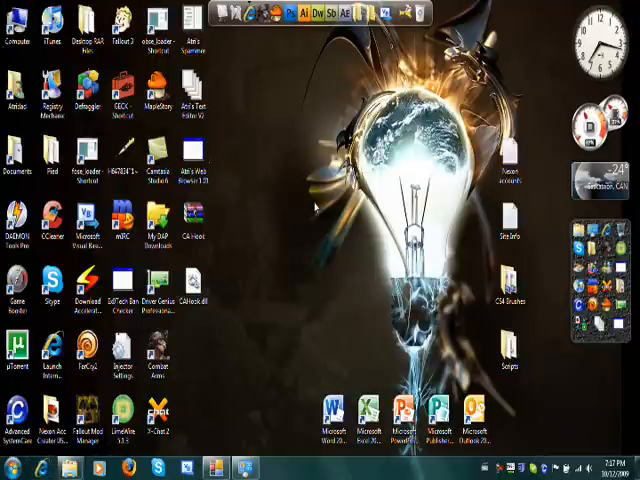
pyautogui.moveTo(345, 103)
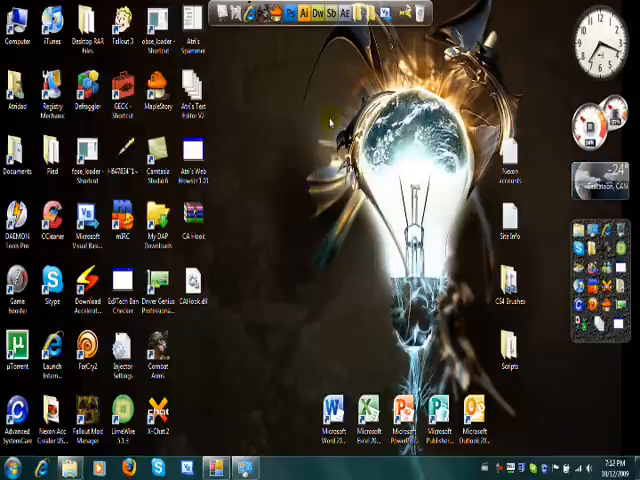
pyautogui.moveTo(248, 140)
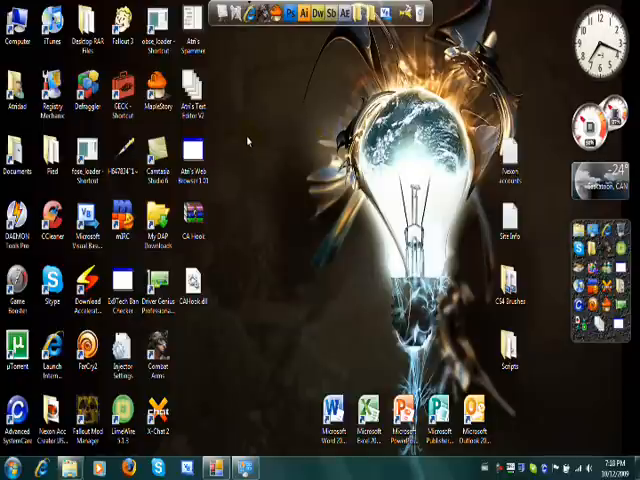
pyautogui.moveTo(233, 446)
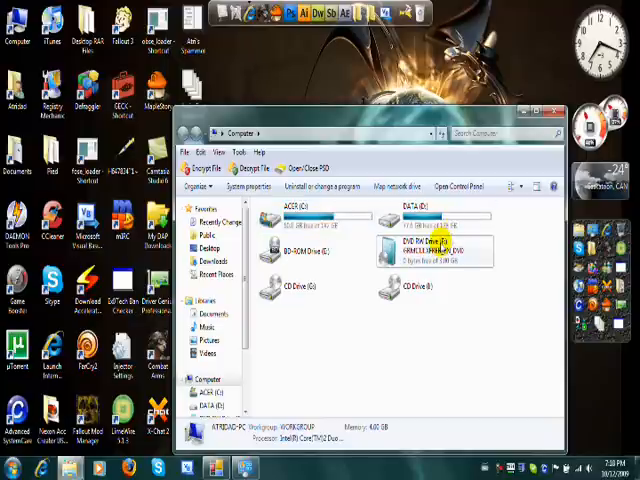
# Step: Navigate into the Windows 7 Activator HAZAR folder inside Downloads
pyautogui.click(435, 250)
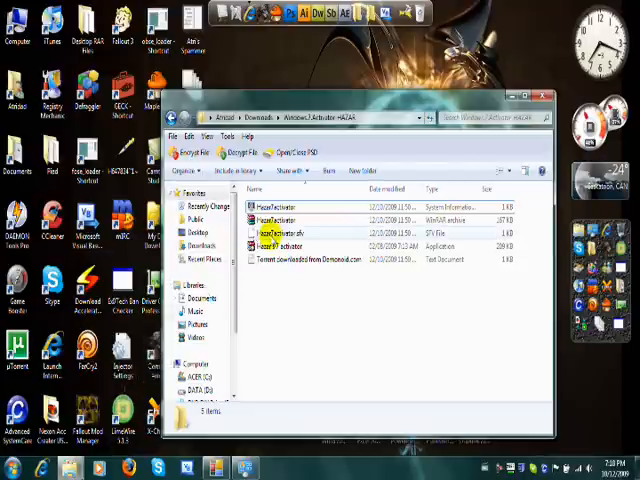
# Step: Move Hazar's 7 activator application from the Downloads folder onto the desktop
pyautogui.click(285, 246)
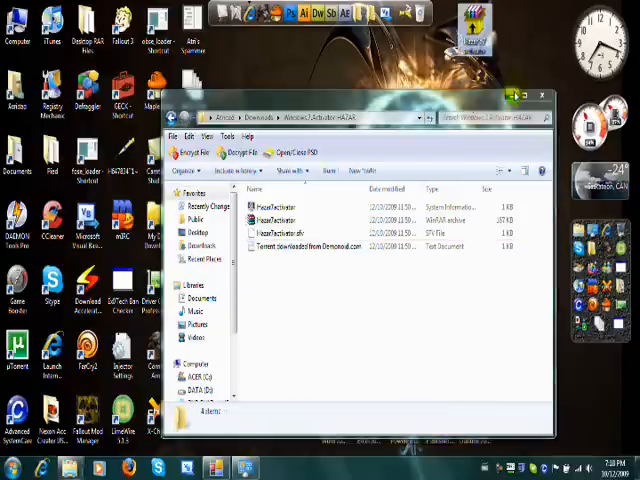
pyautogui.click(541, 94)
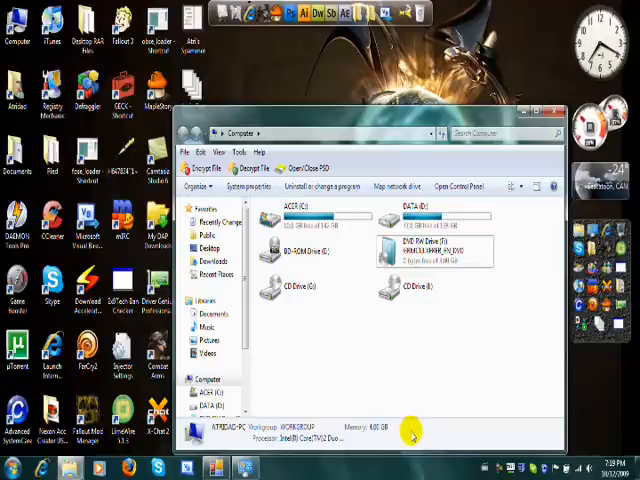
pyautogui.moveTo(420, 440)
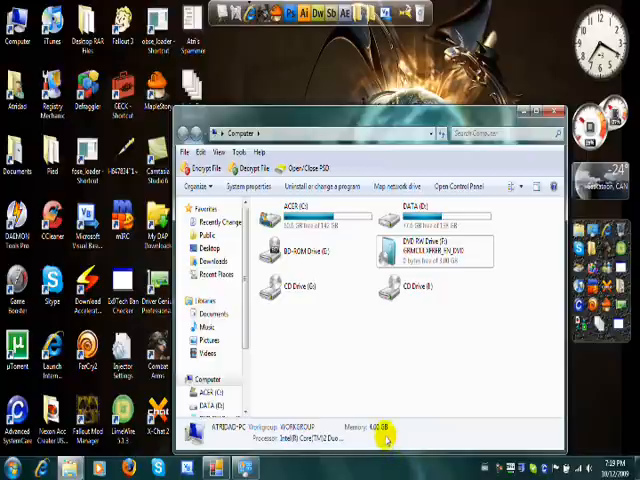
pyautogui.moveTo(388, 432)
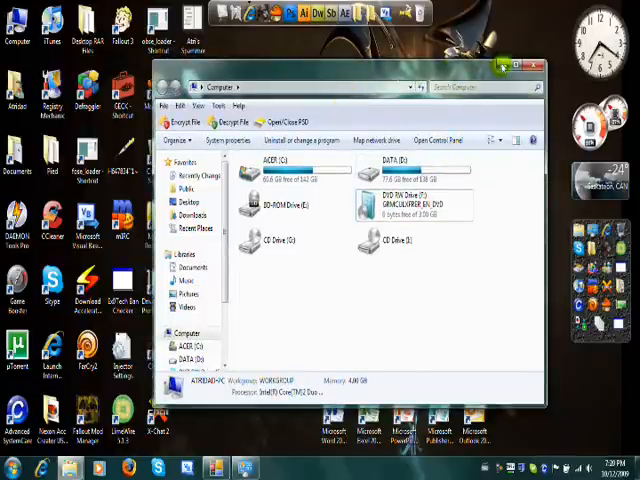
pyautogui.moveTo(345, 75)
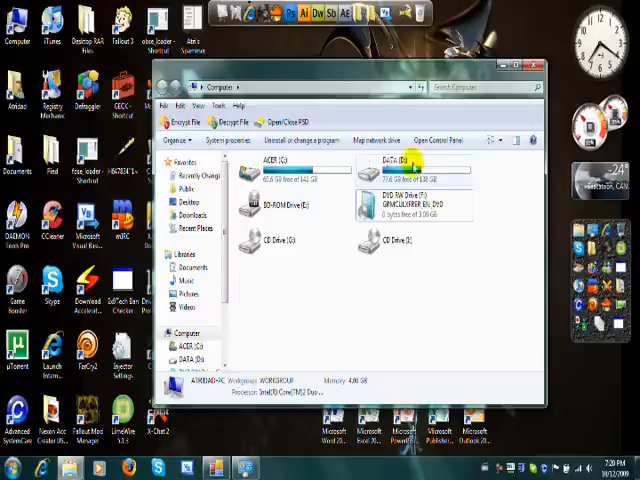
pyautogui.click(410, 172)
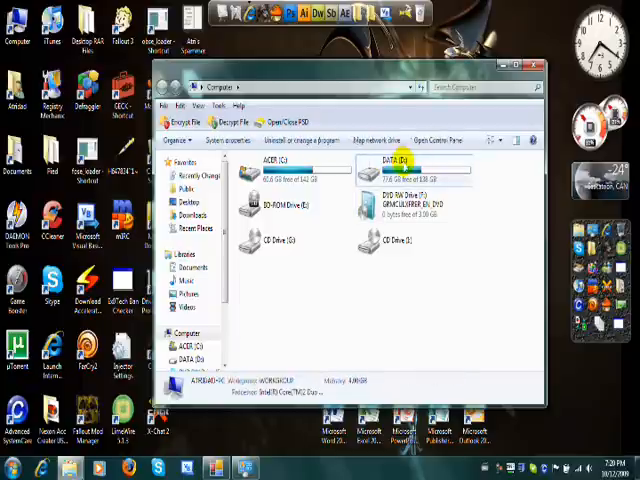
pyautogui.moveTo(400, 170)
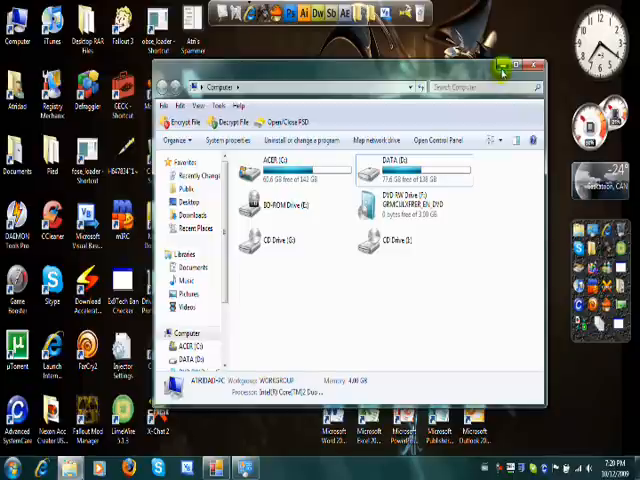
# Step: Close the Computer window so the desktop with the activator icon shows
pyautogui.click(533, 65)
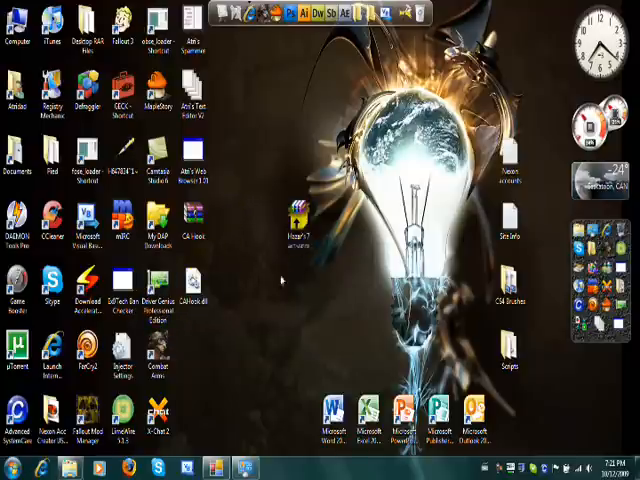
# Step: Move the Hazar's 7 activator icon up beside the other desktop shortcuts
pyautogui.click(295, 220)
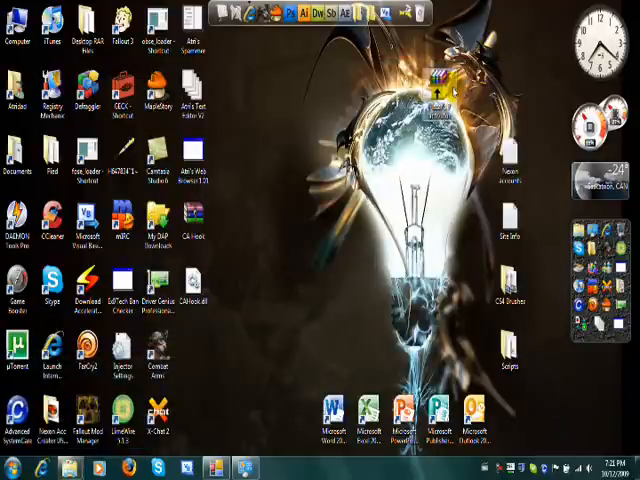
pyautogui.moveTo(440, 90)
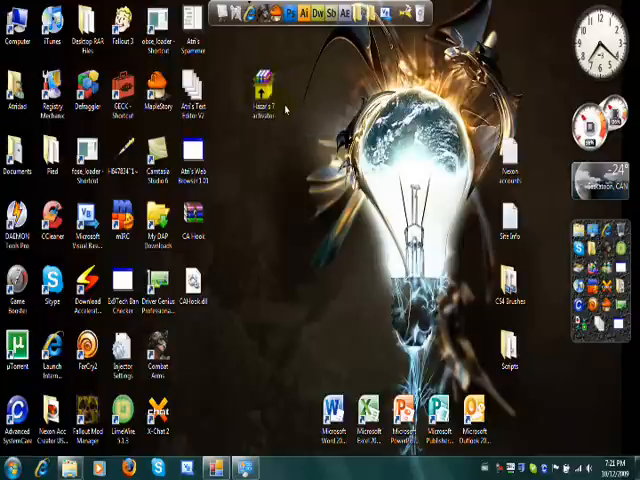
pyautogui.click(263, 95)
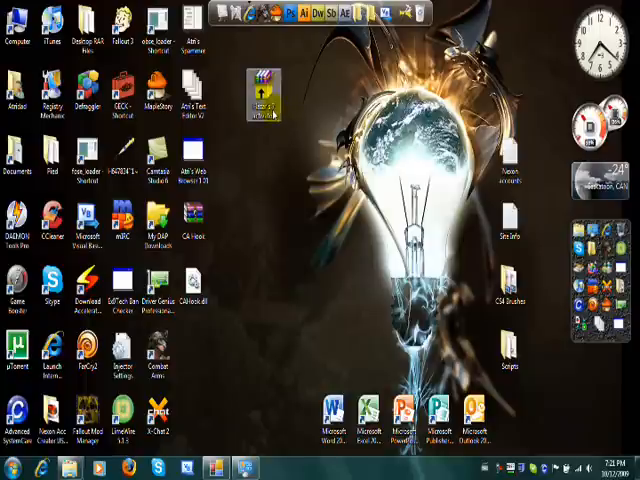